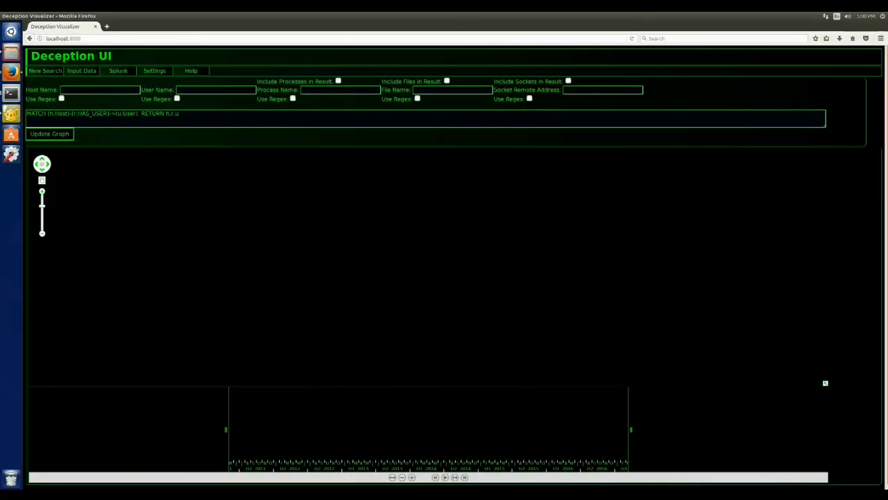
Step: Update the graph to show the host's processes and their activity timeline histogram
{"action": "left_click", "coordinate": [48, 133]}
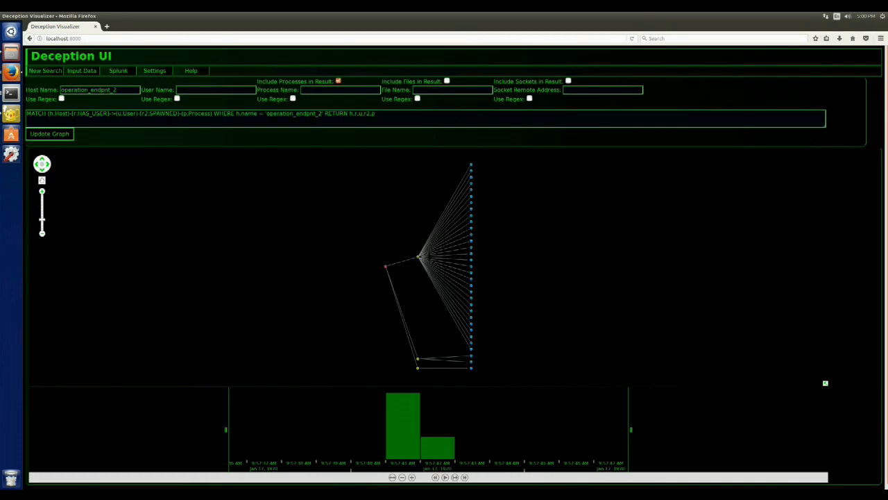
{"action": "left_click", "coordinate": [50, 133]}
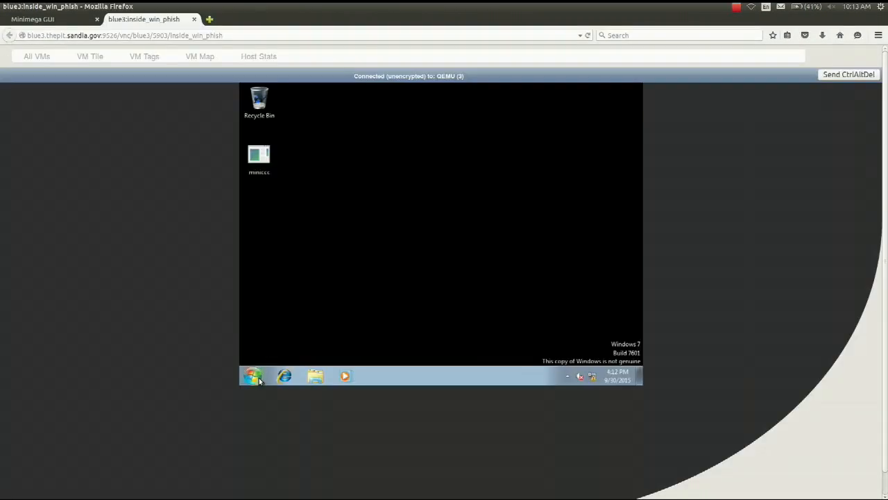
Step: Launch calc.exe from the Start menu inside the Windows 7 VM console
{"action": "type", "text": "calc.exe"}
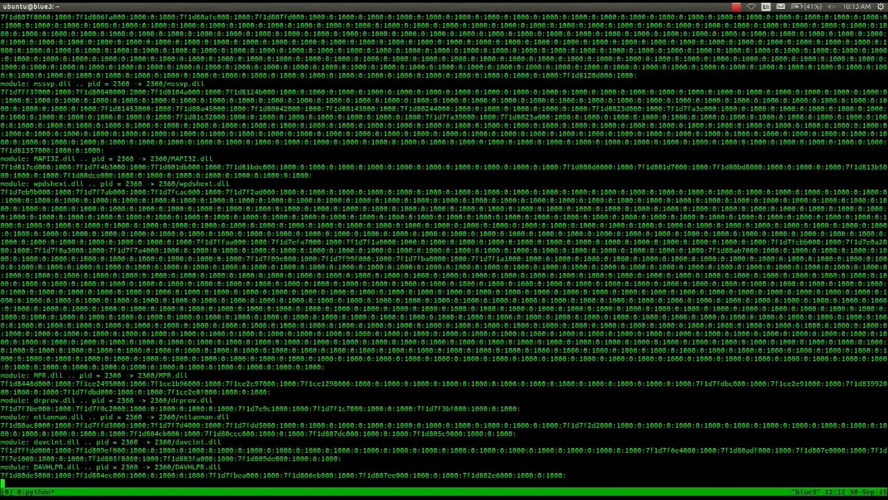
Step: Stop the kvmi module-dump stream listing process 2360's DLLs and page addresses
{"action": "key", "text": "ctrl+c"}
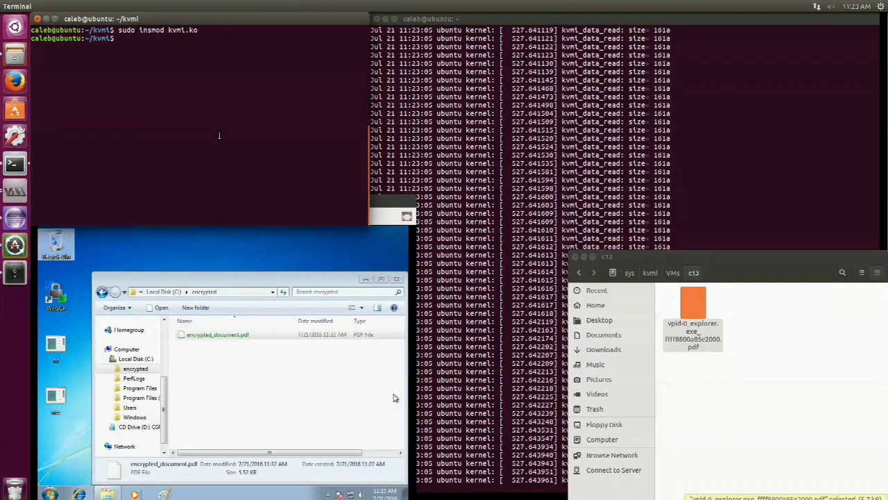
Step: List /sys/kvmi/VMs/c13/ and check the captured explorer.exe file, revealing a PDF
{"action": "type", "text": "ls /sys/kvmt"}
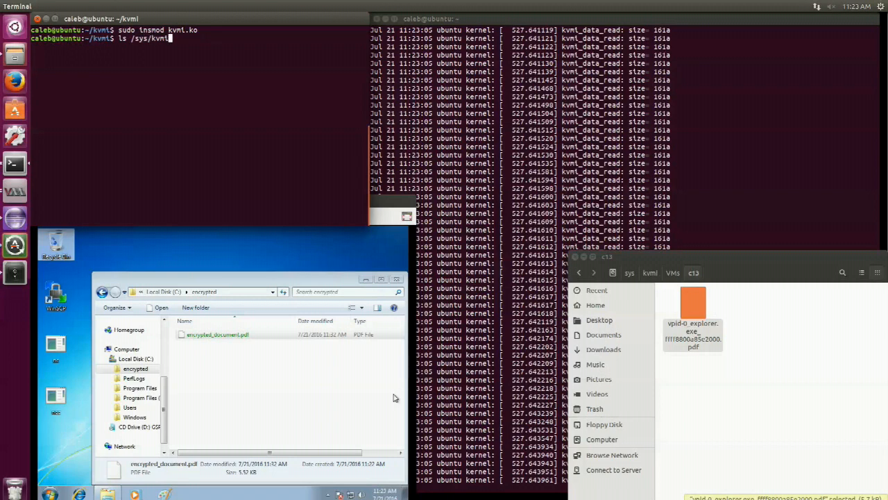
{"action": "type", "text": "VMs/c13/"}
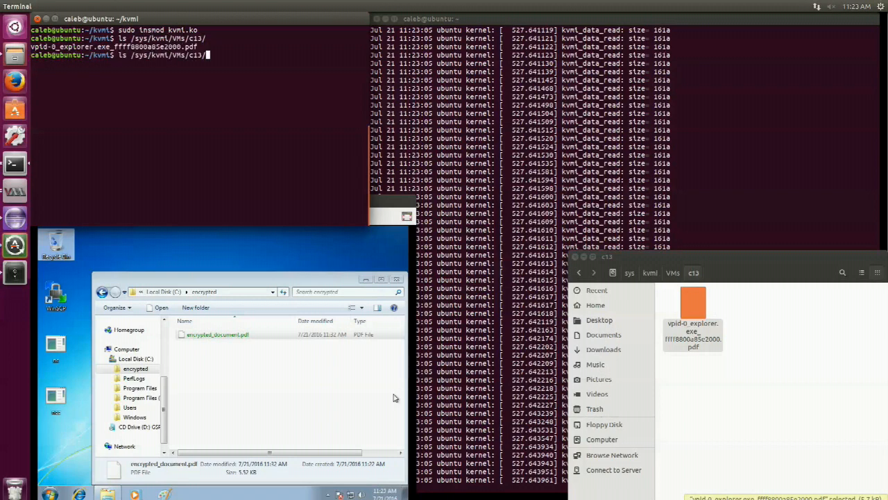
{"action": "type", "text": "file"}
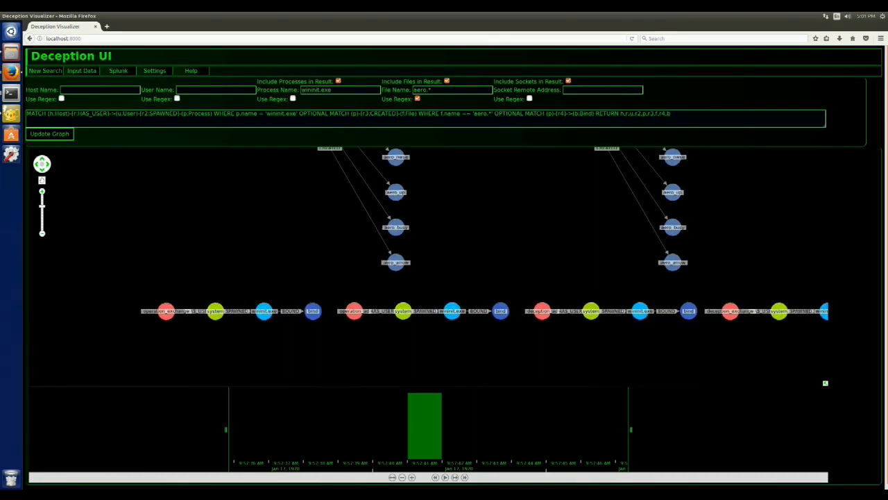
{"action": "left_click", "coordinate": [203, 255]}
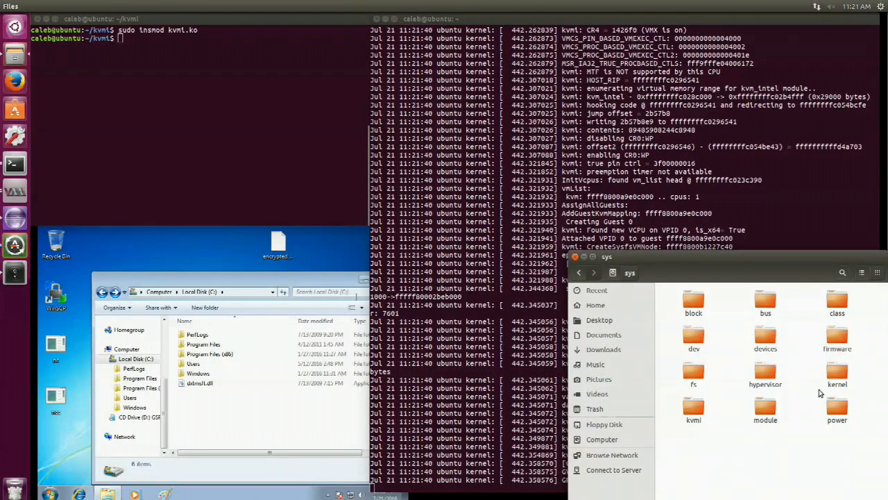
Step: Navigate from /sys into kvmi, then VMs, then the empty c13 folder
{"action": "double_click", "coordinate": [694, 410]}
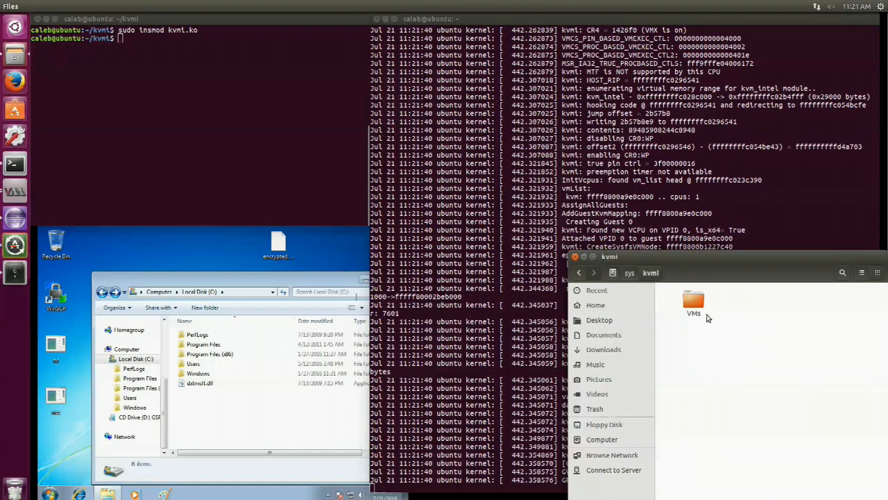
{"action": "double_click", "coordinate": [694, 304]}
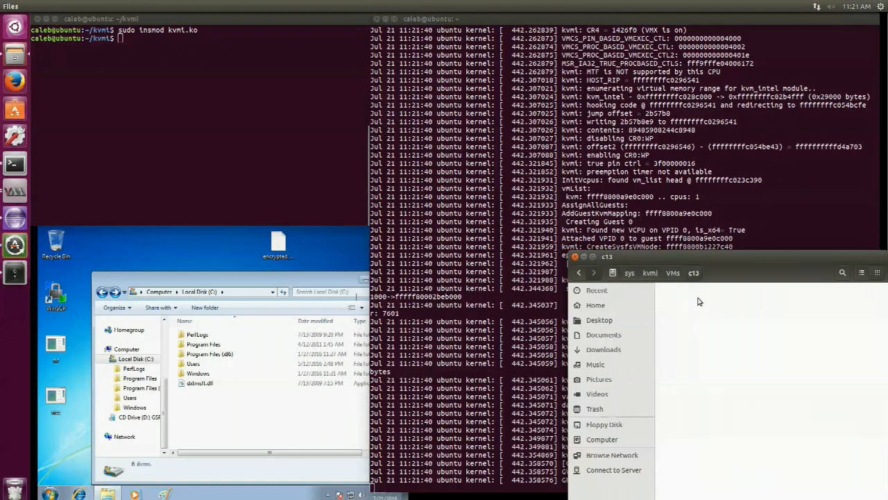